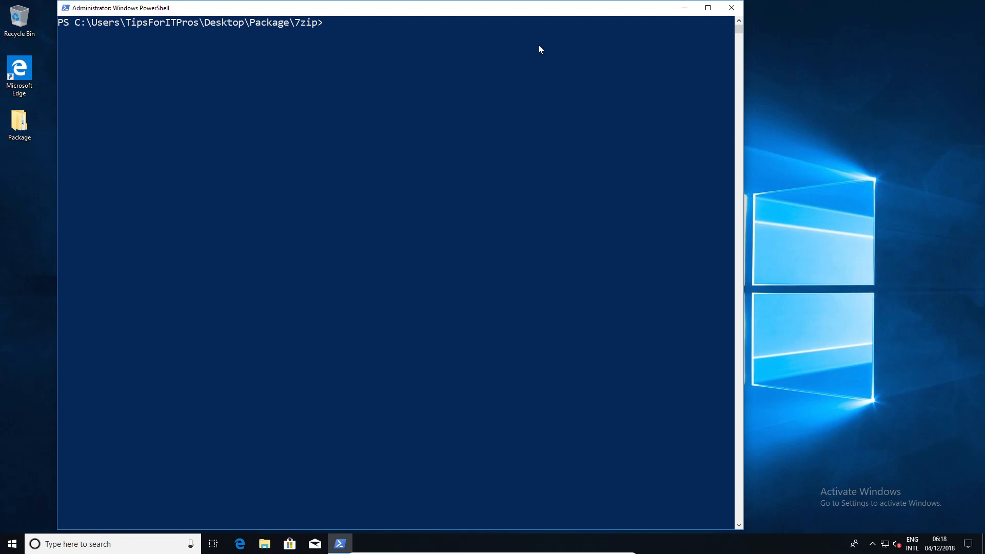
Run choco source list, showing only the default chocolatey.org feed
{"action": "type", "text": "choc"}
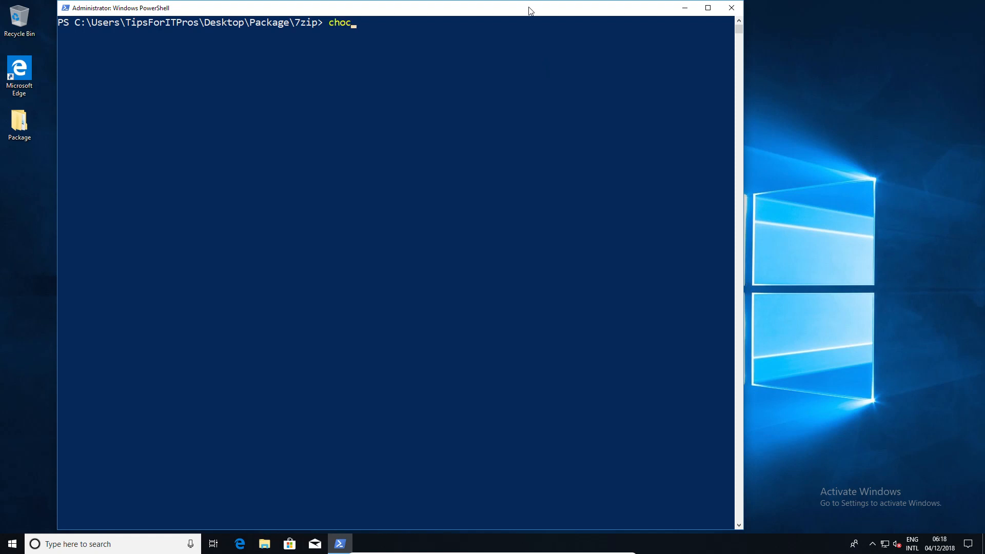
{"action": "type", "text": "o"}
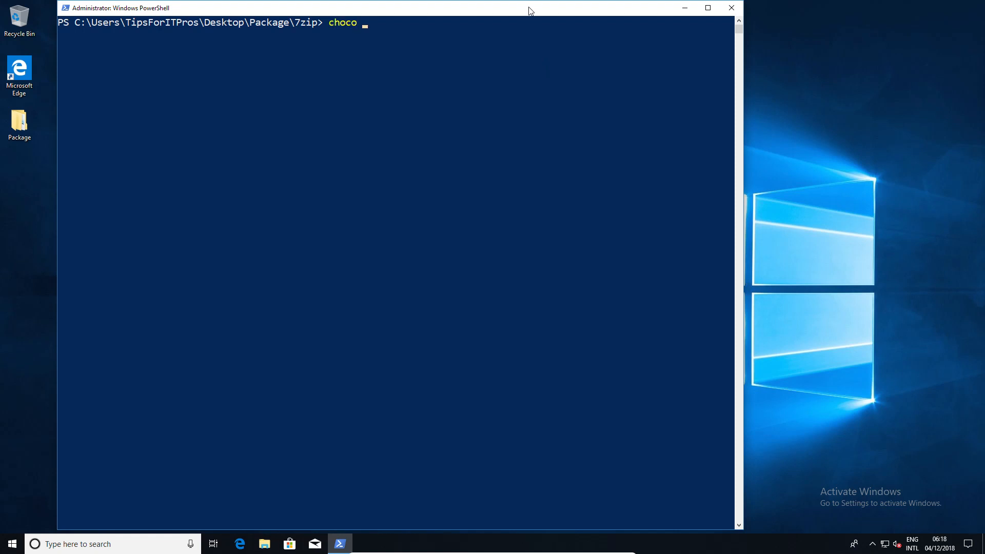
{"action": "type", "text": "source list"}
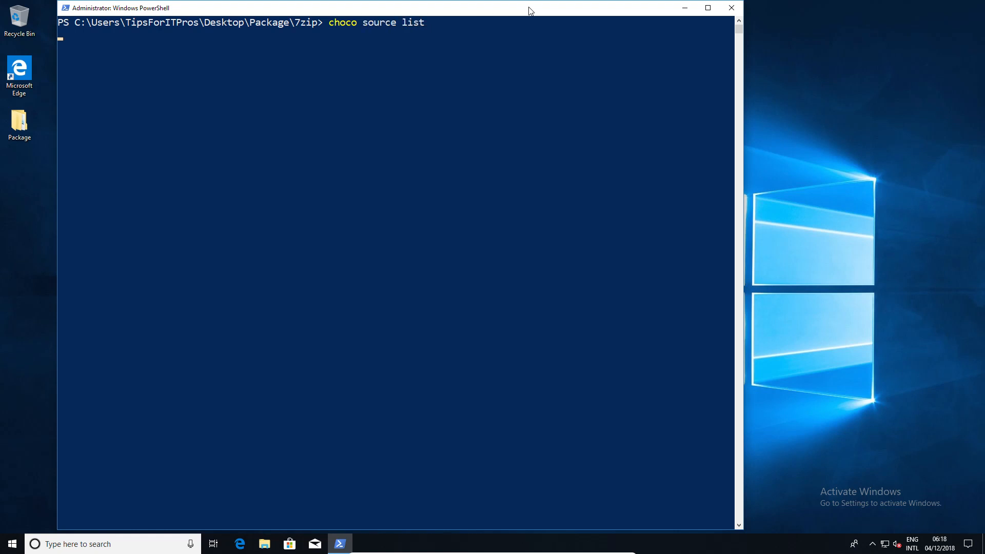
{"action": "key", "text": "Enter"}
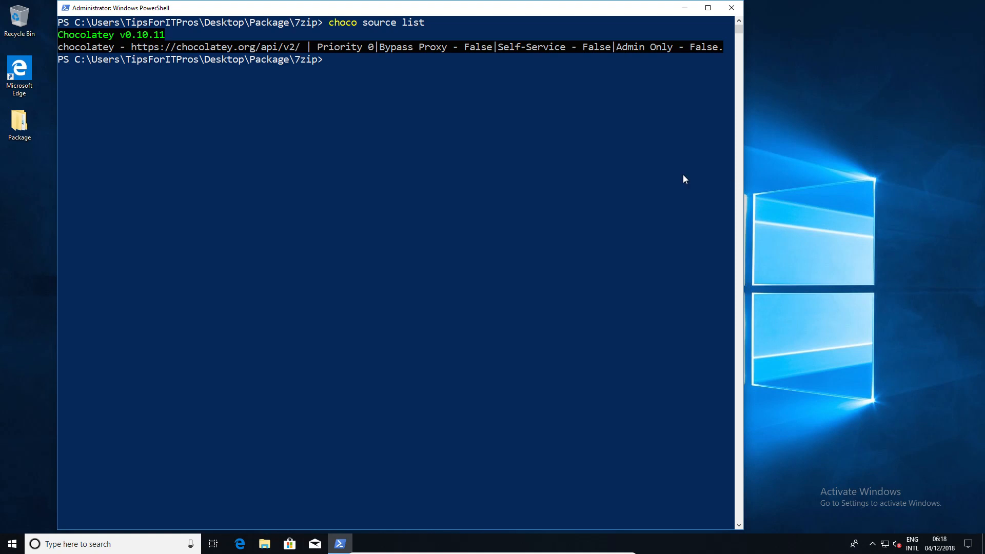
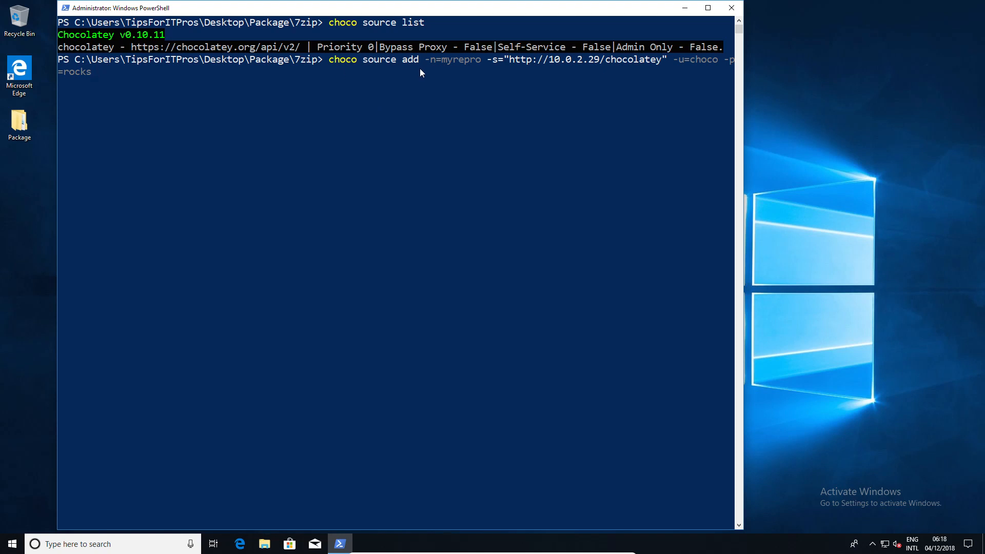
{"action": "mouse_move", "coordinate": [488, 72]}
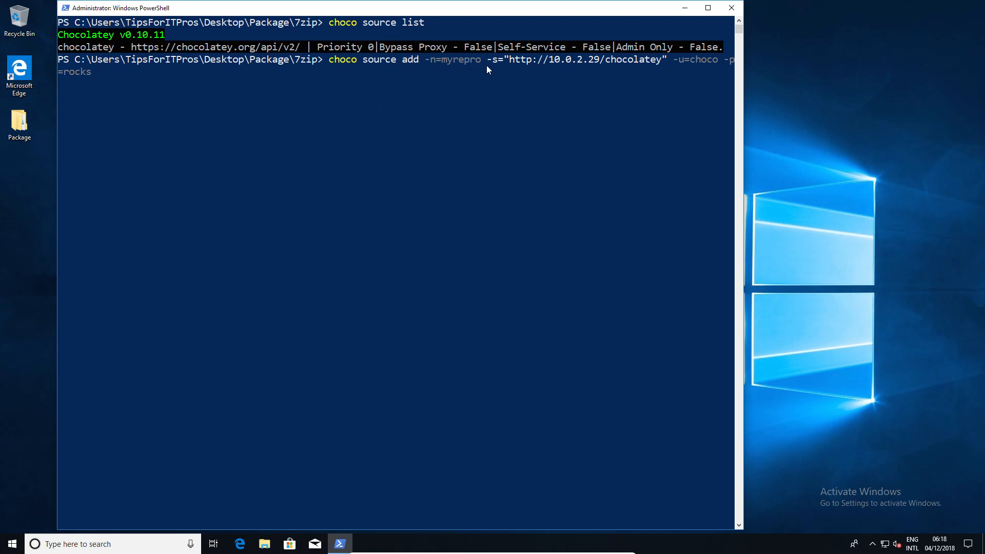
{"action": "mouse_move", "coordinate": [679, 72]}
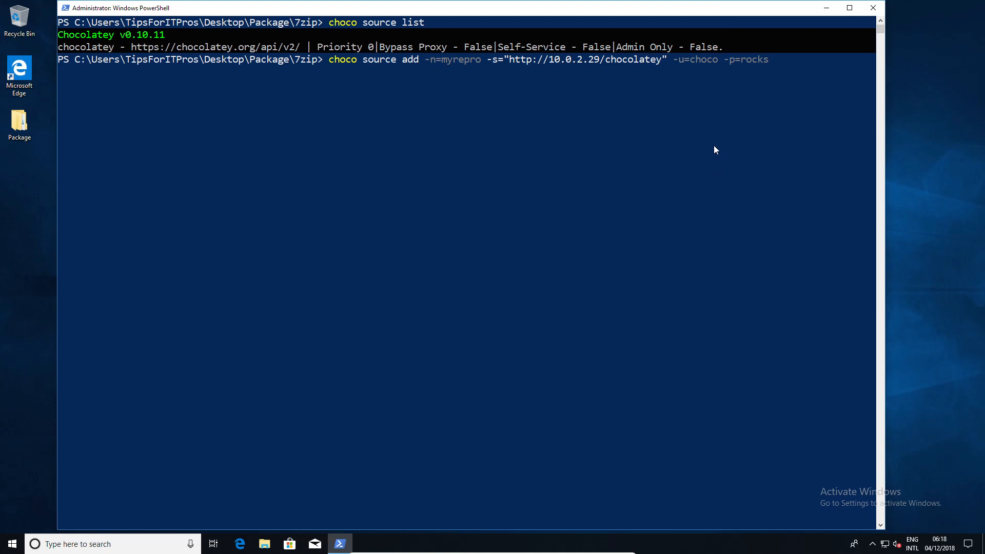
{"action": "key", "text": "Enter"}
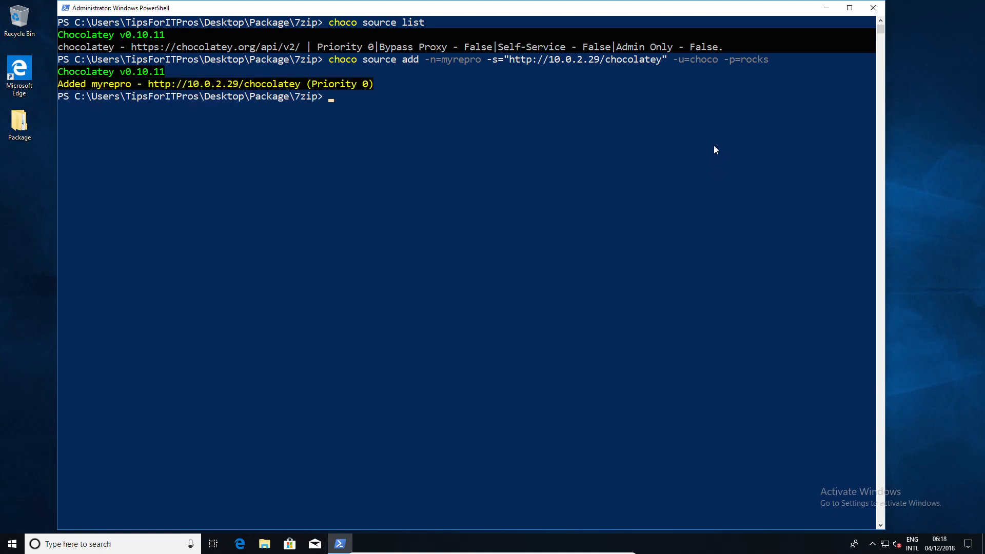
{"action": "mouse_move", "coordinate": [609, 161]}
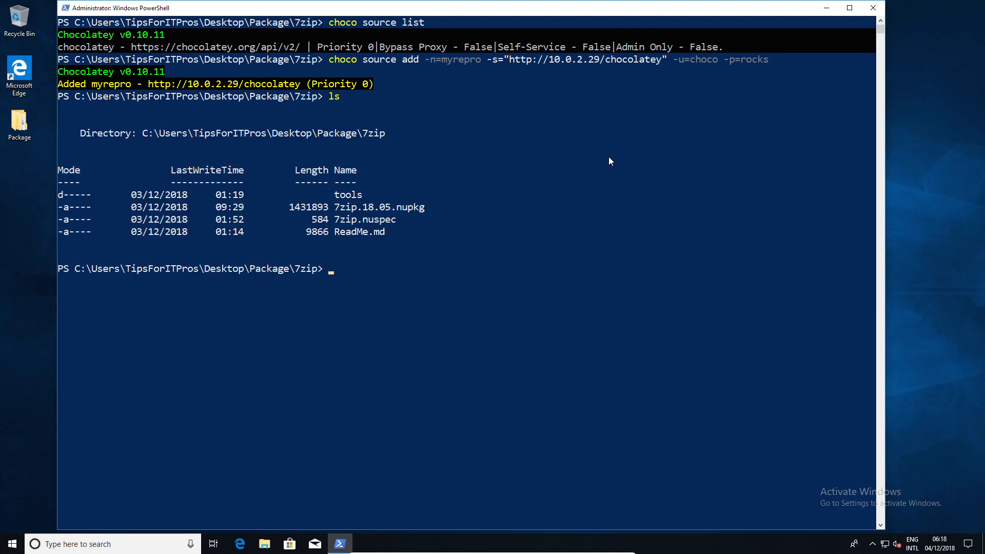
{"action": "mouse_move", "coordinate": [332, 199]}
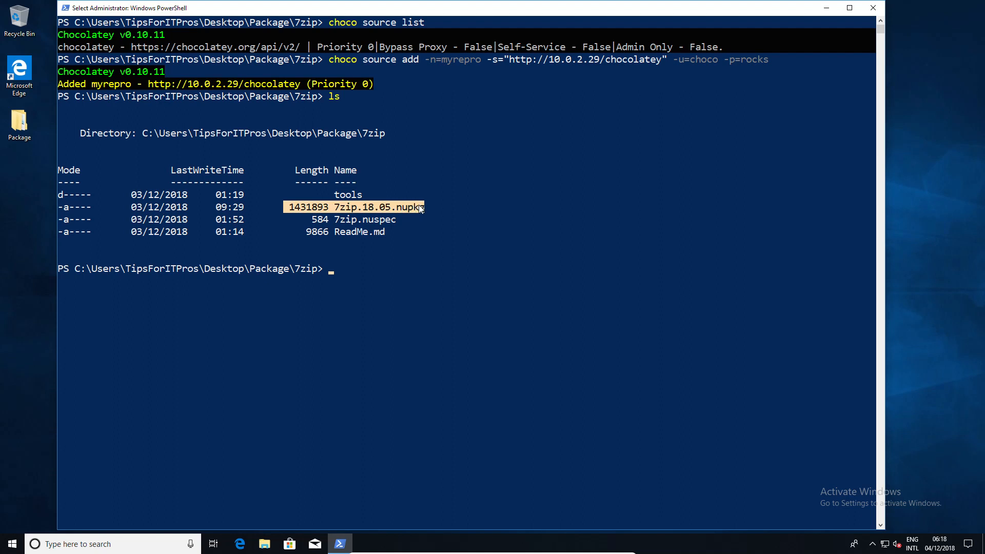
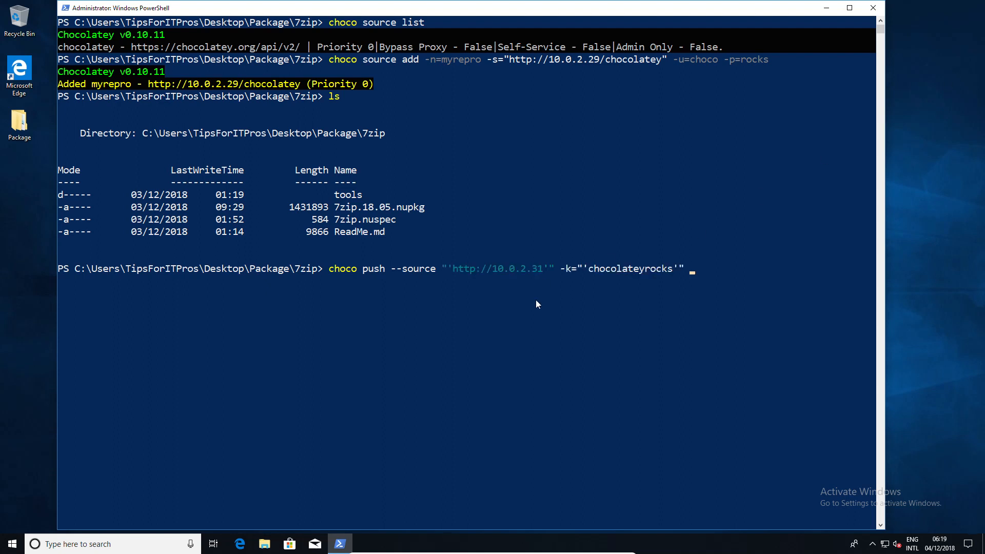
{"action": "mouse_move", "coordinate": [481, 279]}
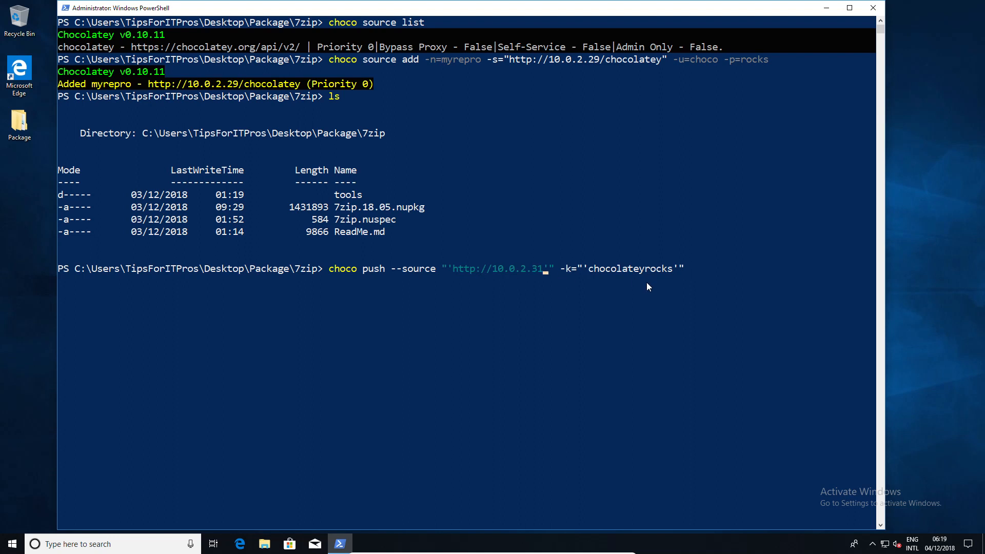
{"action": "type", "text": "/"}
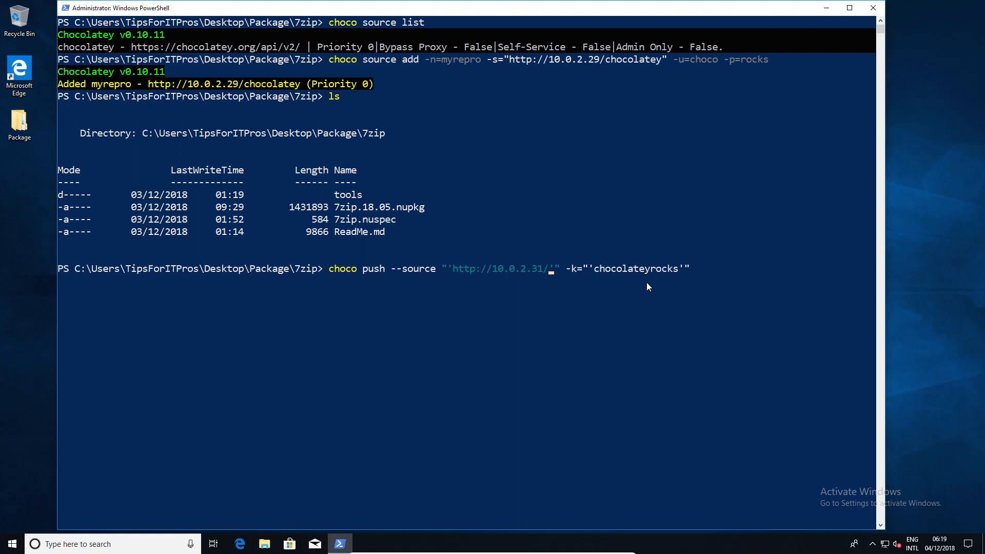
{"action": "type", "text": "chocolatey"}
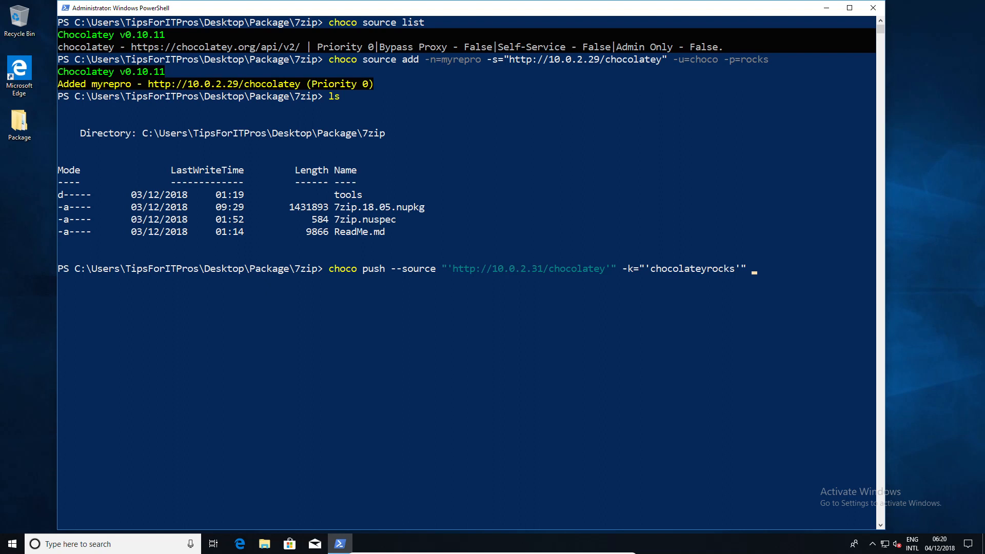
Run the push, then rerun it with --force to bypass the insecure-source warning
{"action": "key", "text": "Enter"}
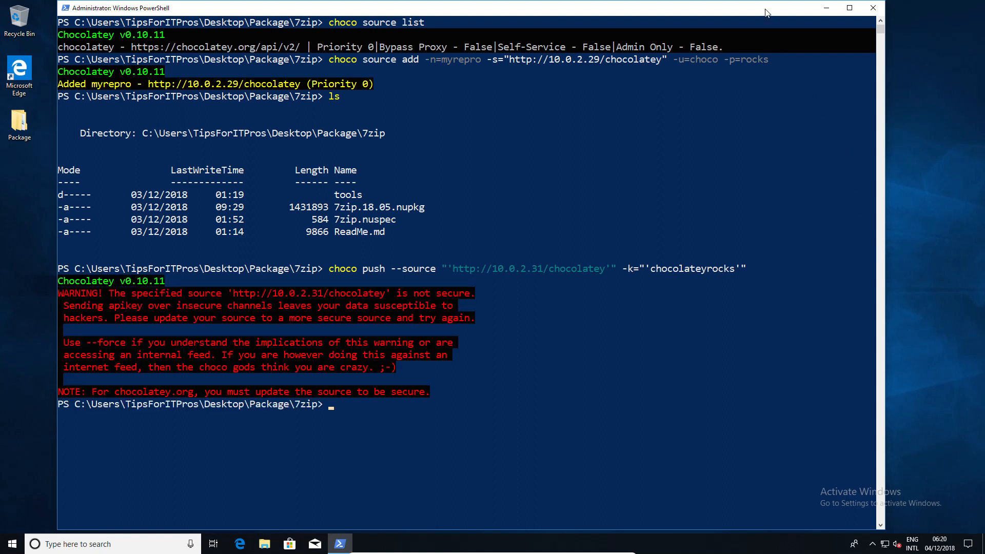
{"action": "mouse_move", "coordinate": [187, 307]}
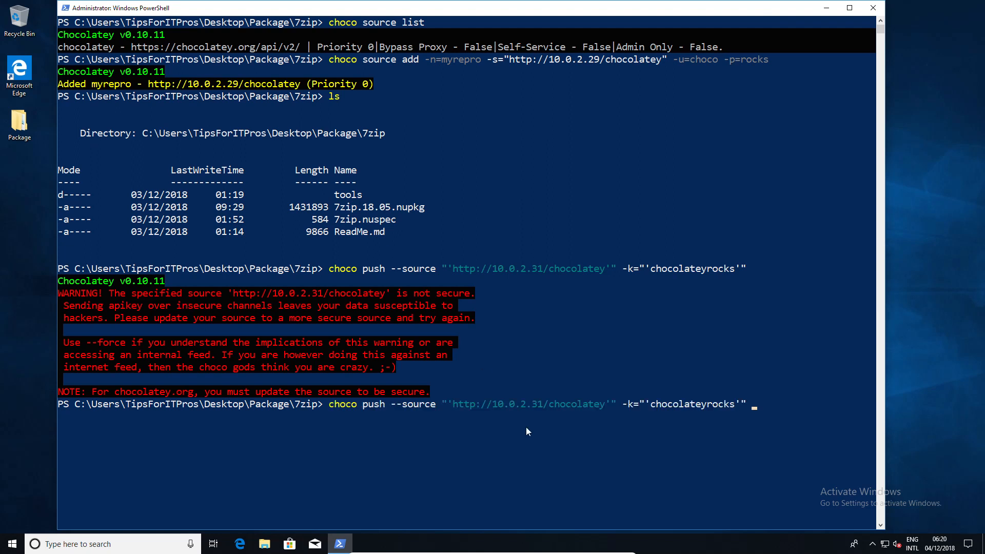
{"action": "type", "text": "==f"}
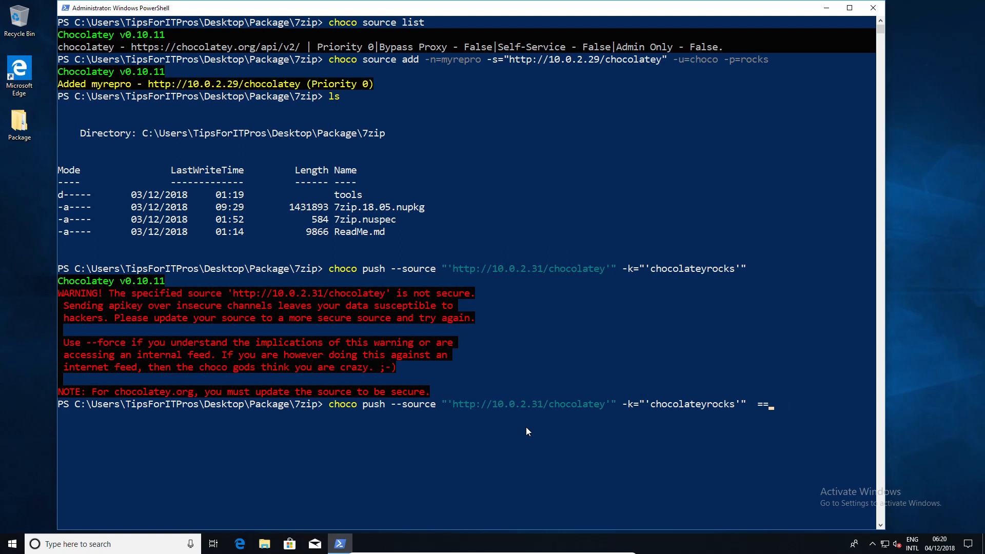
{"action": "type", "text": "--force"}
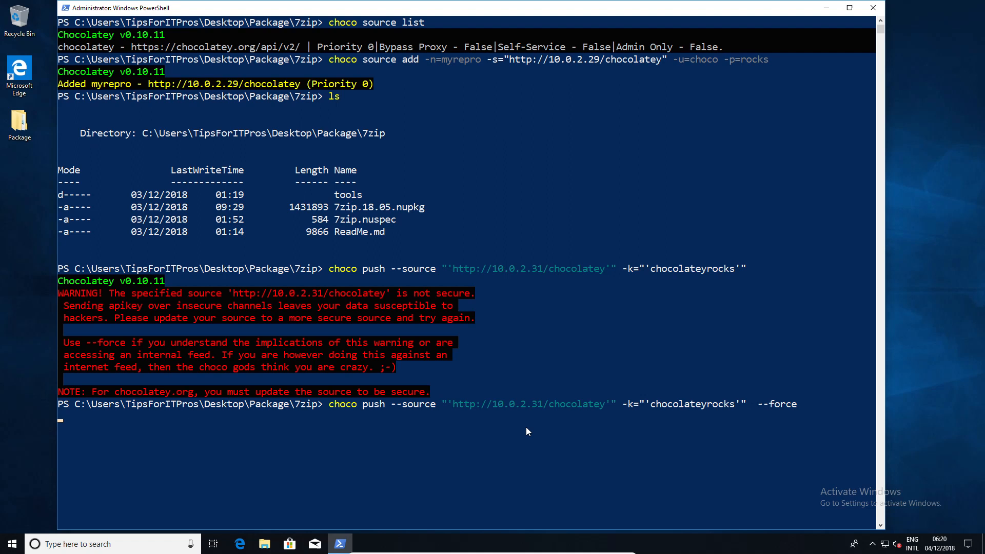
{"action": "key", "text": "Enter"}
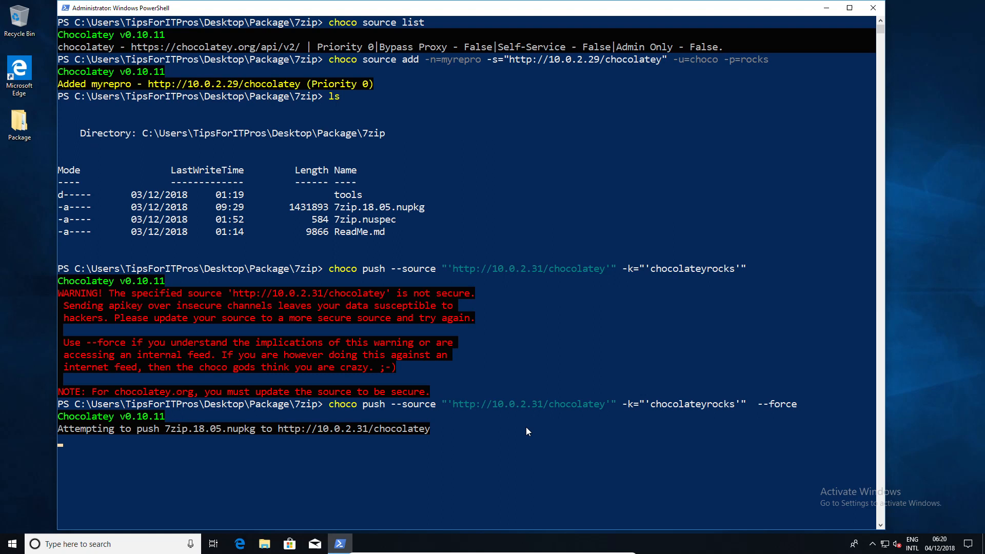
{"action": "mouse_move", "coordinate": [589, 458]}
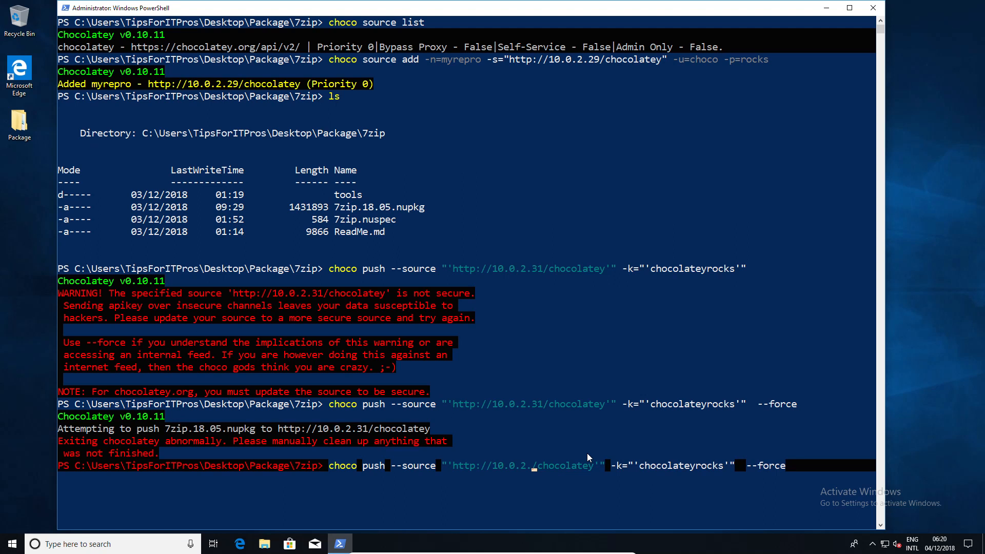
{"action": "key", "text": "Enter"}
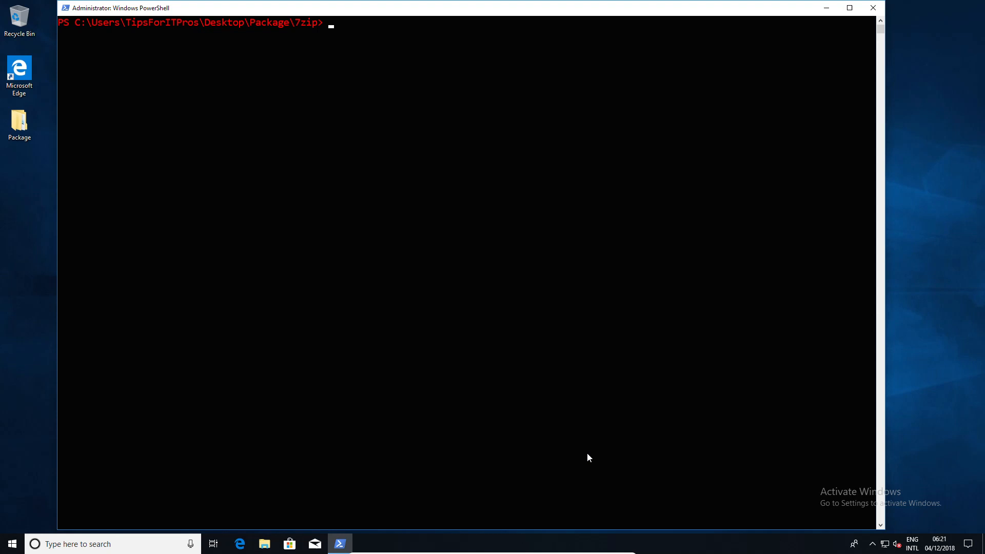
Run choco search 7zip -s myrepro against the private source
{"action": "type", "text": "choco"}
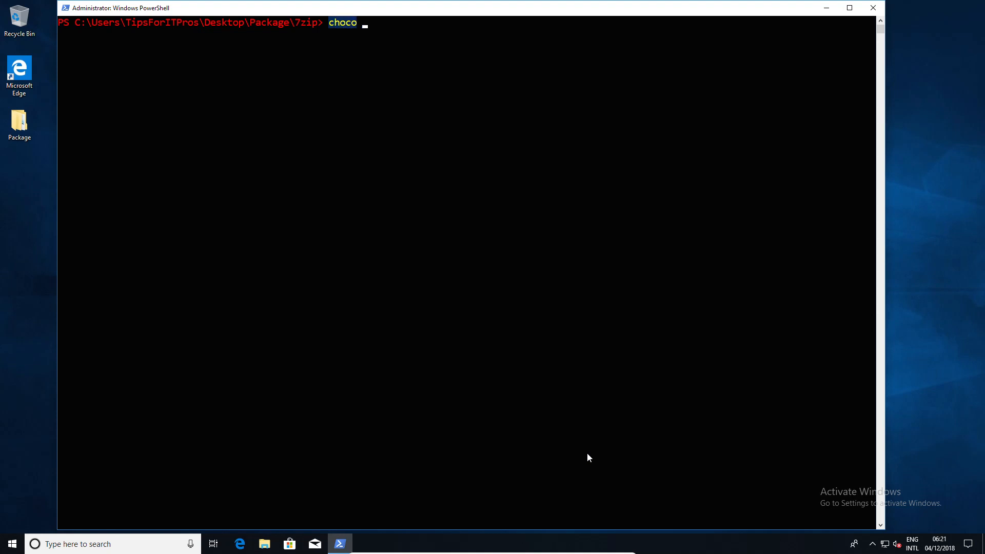
{"action": "type", "text": "search"}
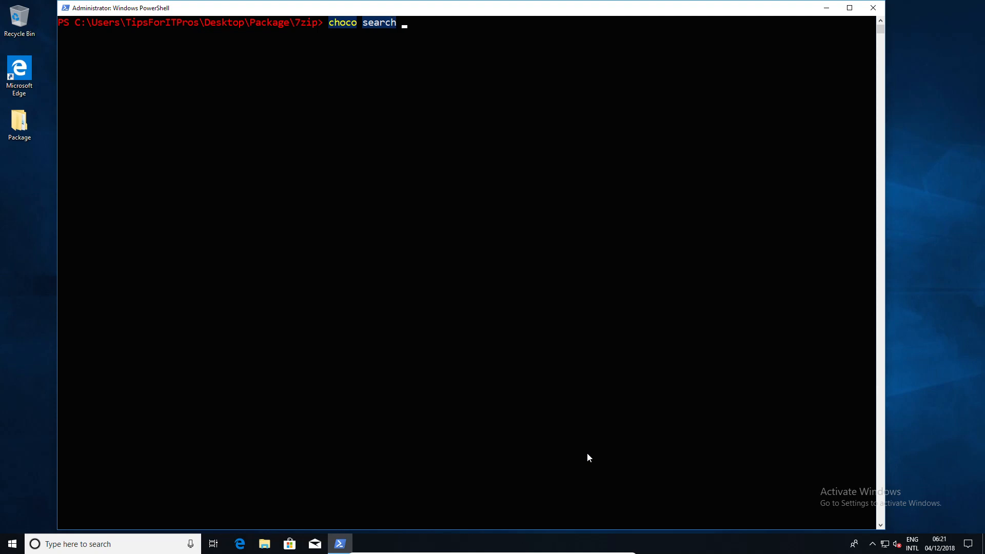
{"action": "type", "text": "7zip -"}
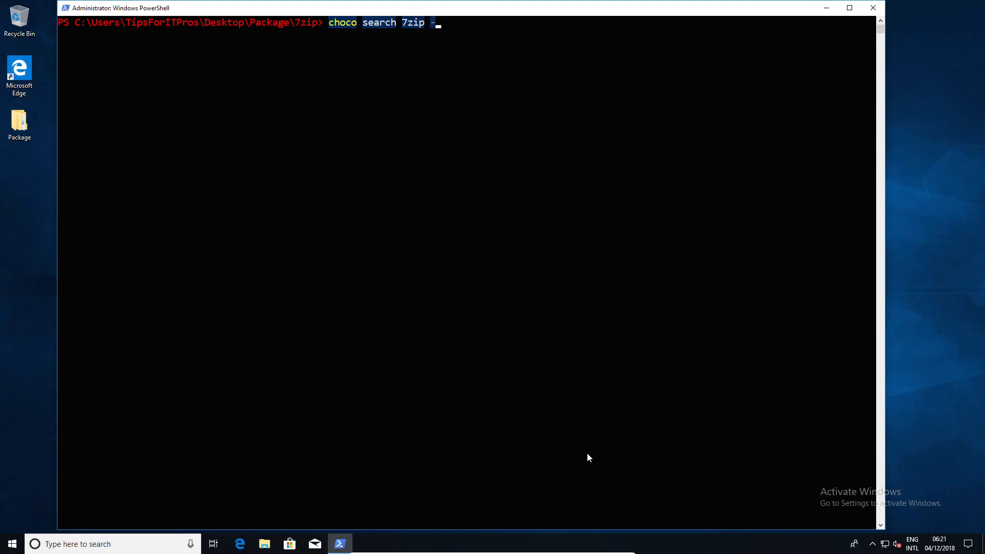
{"action": "type", "text": "s"}
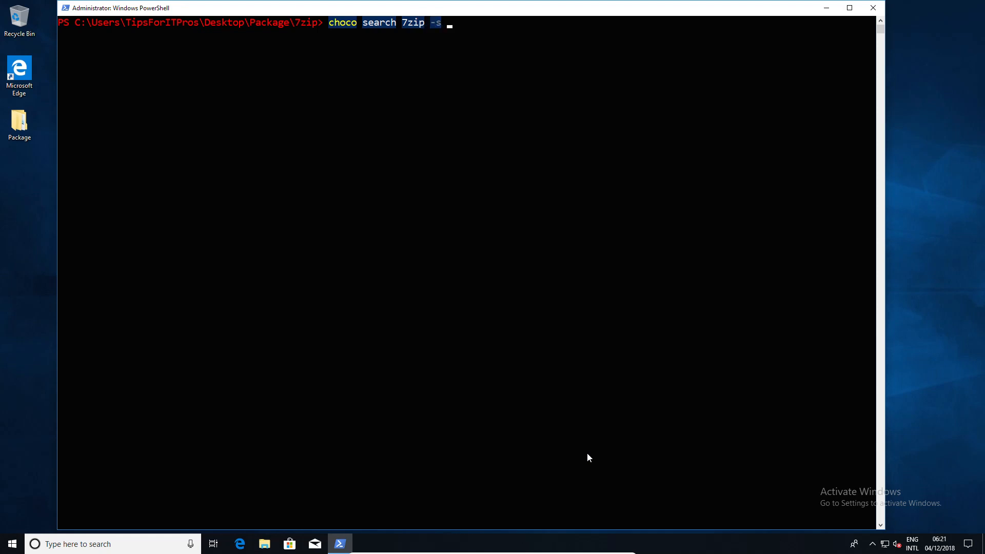
{"action": "type", "text": "my"}
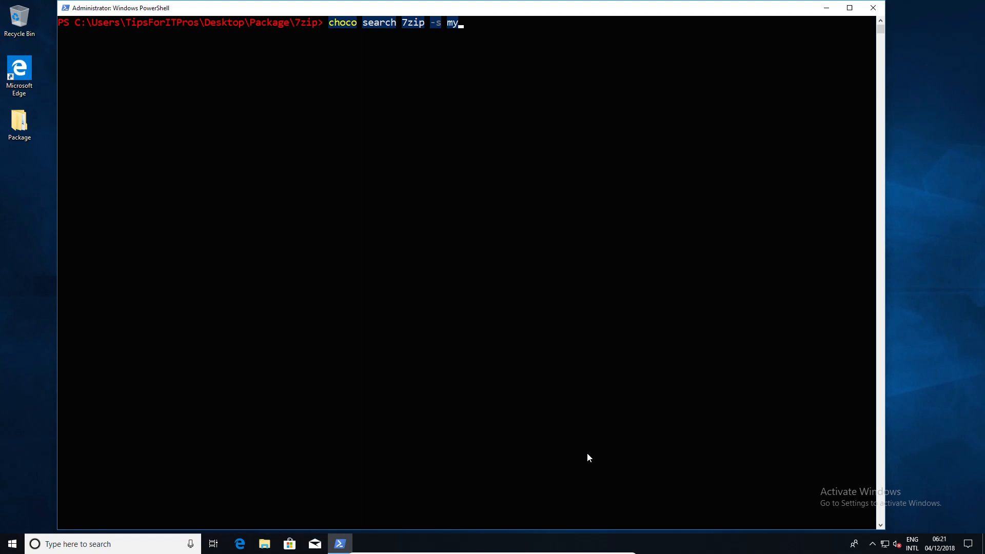
{"action": "type", "text": "repro"}
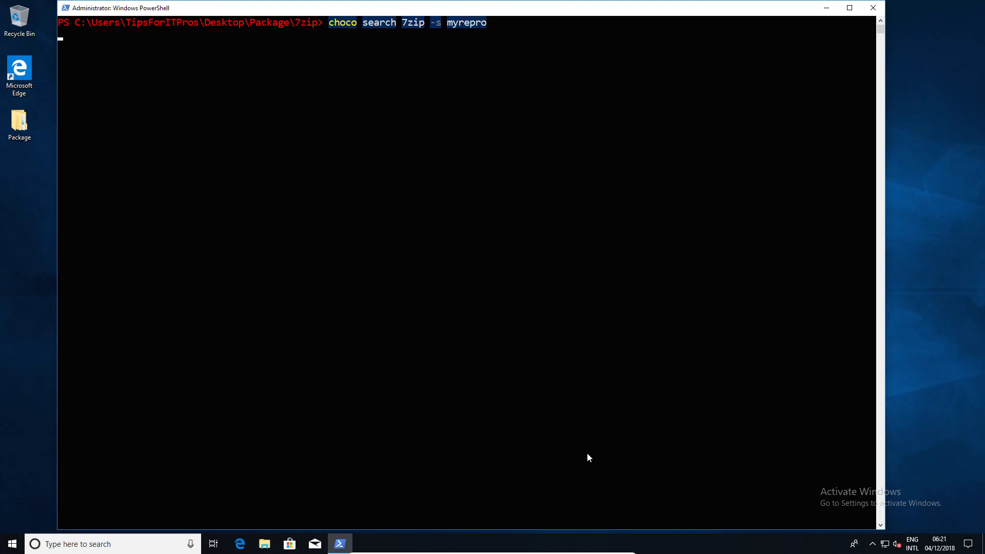